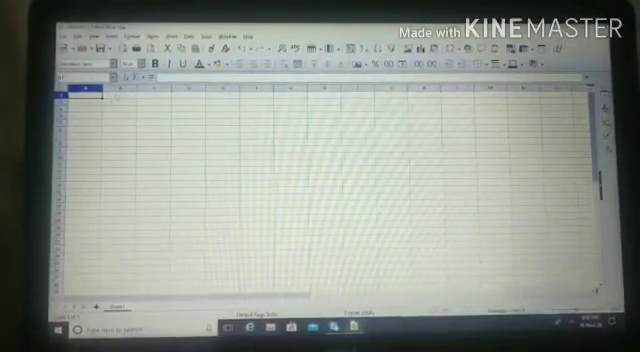
{"action": "left_click", "coordinate": [108, 98]}
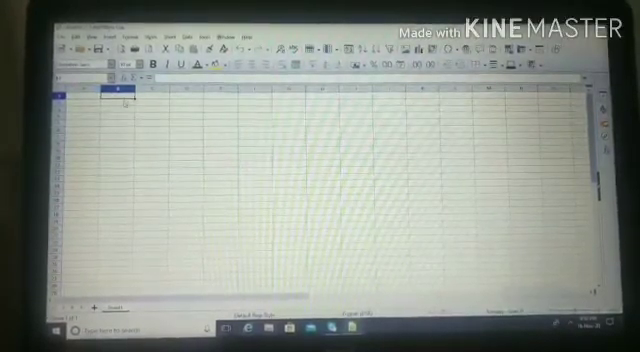